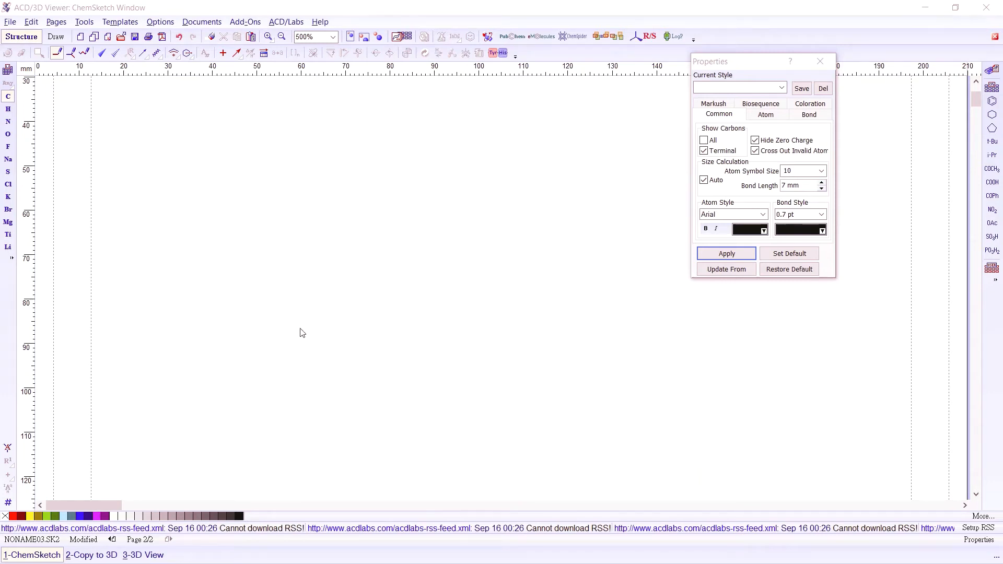
mouse_move(89, 63)
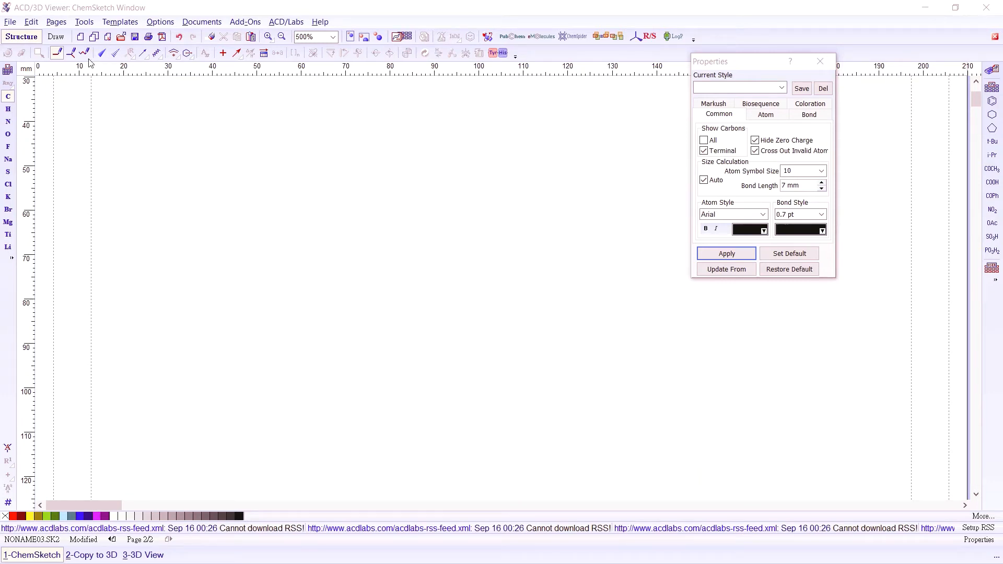
Place a carbon atom and extend it into a five-carbon pentane chain.
left_click(70, 52)
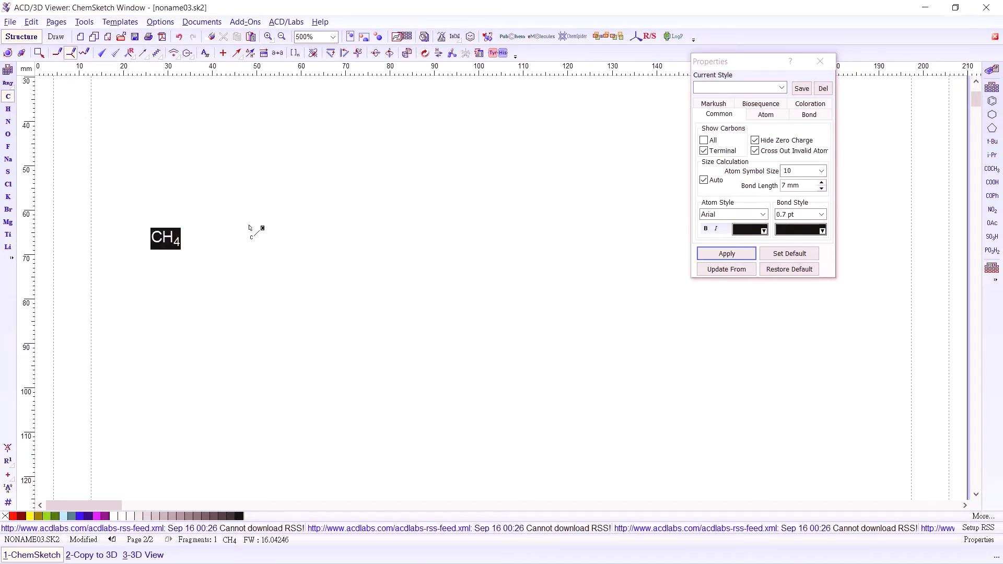
left_click(362, 229)
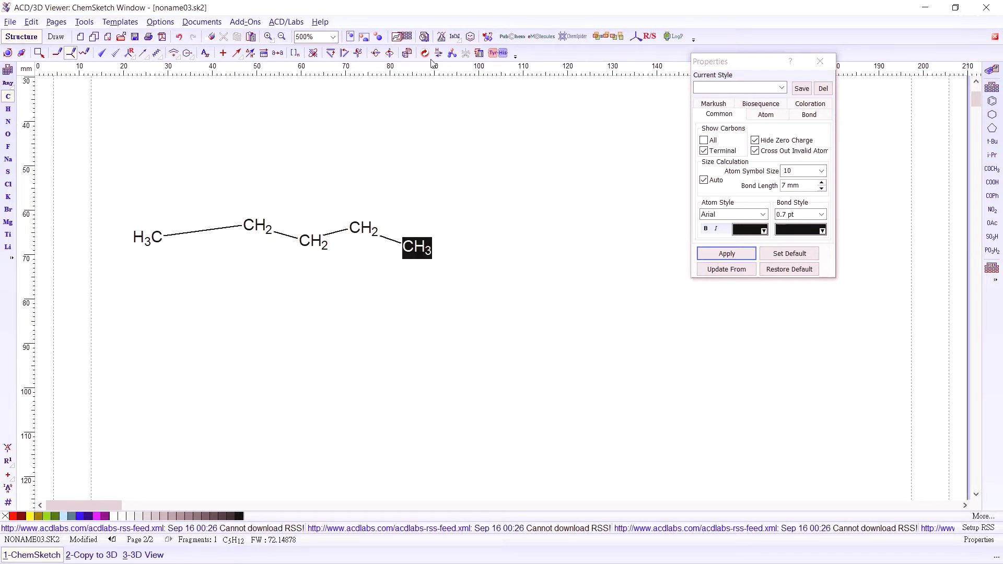
Clean the chain into a zigzag and label it 'pentane' with Generate Name.
left_click(425, 54)
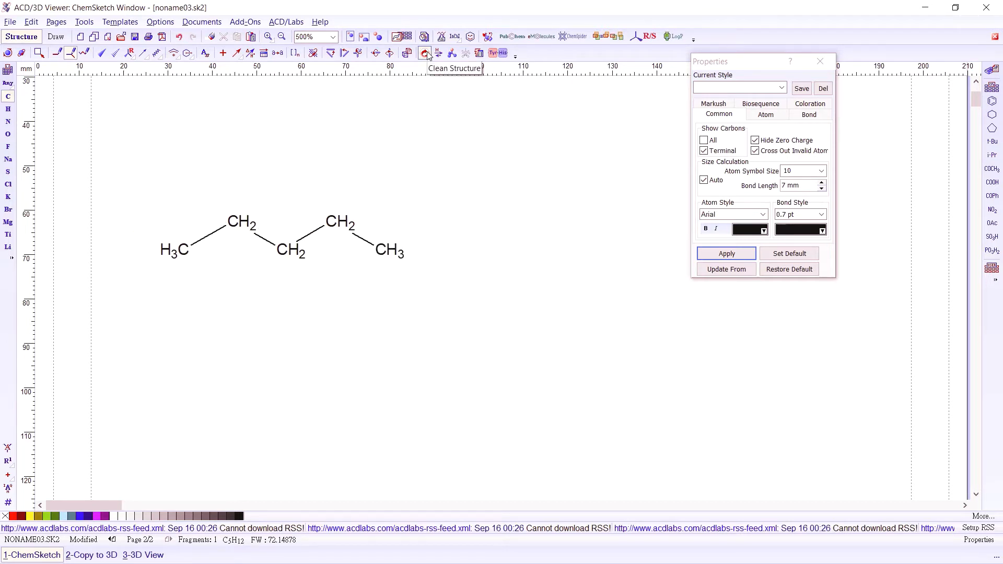
mouse_move(449, 70)
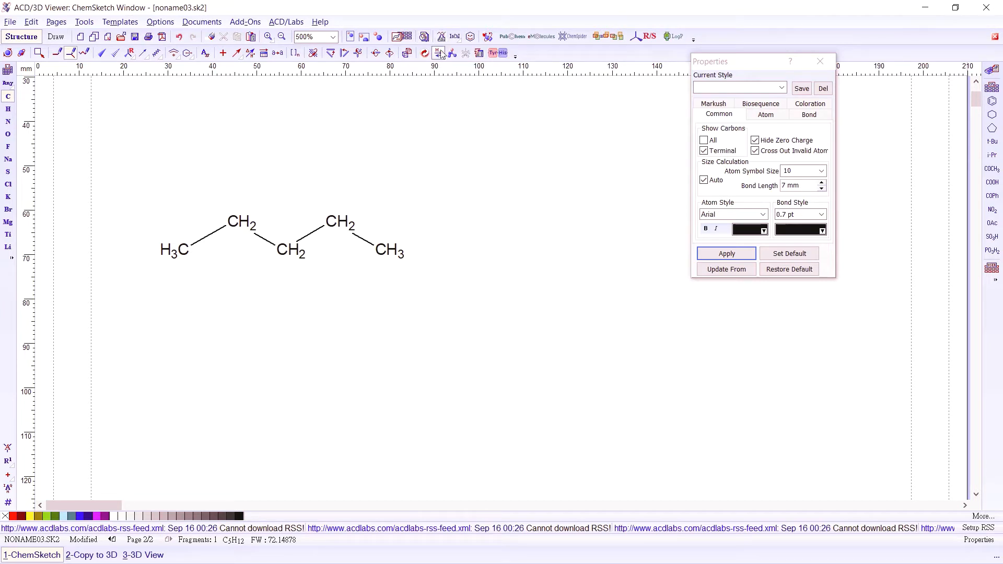
mouse_move(441, 37)
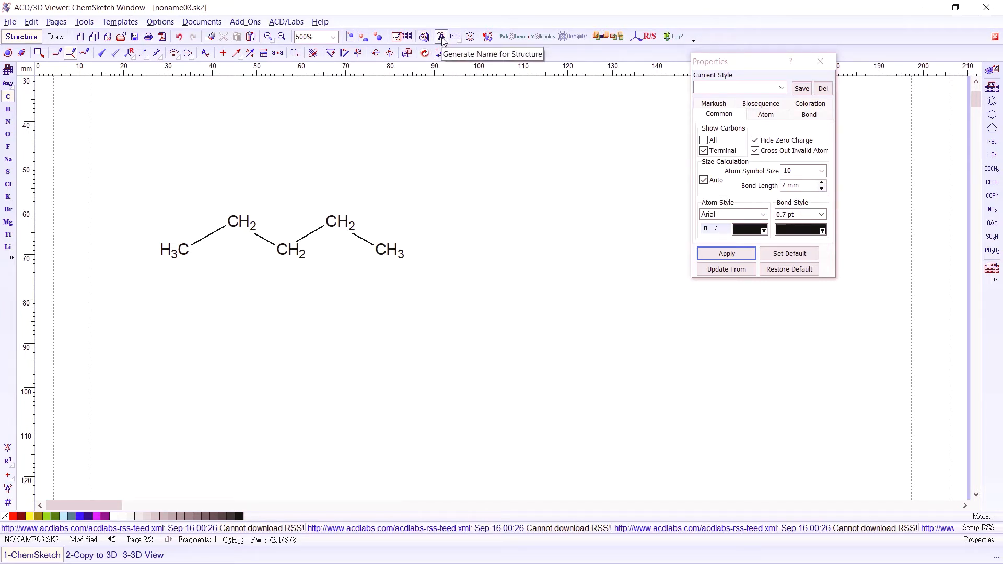
left_click(441, 36)
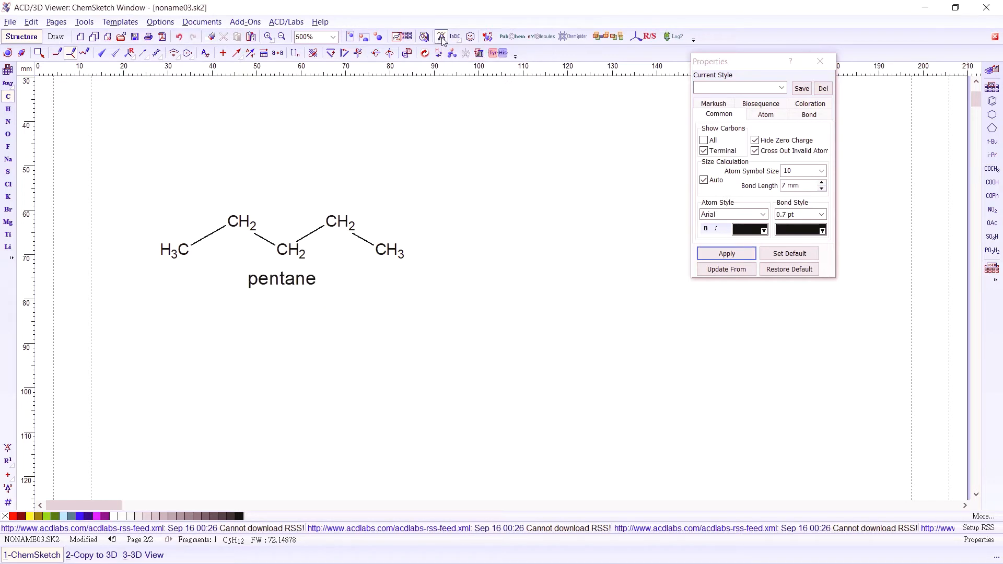
mouse_move(442, 37)
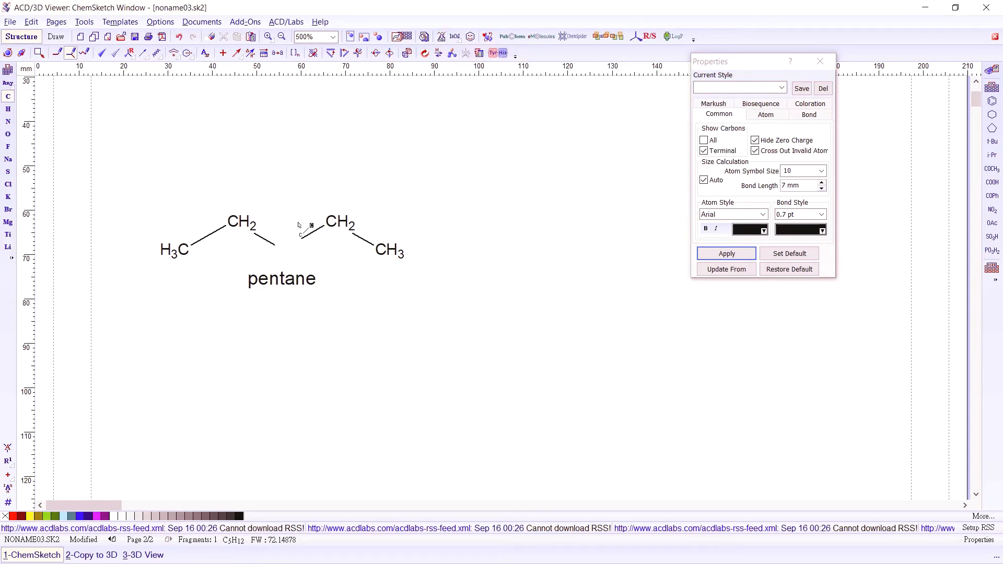
Select the 'pentane' name label beneath the chain for deletion.
left_click(312, 225)
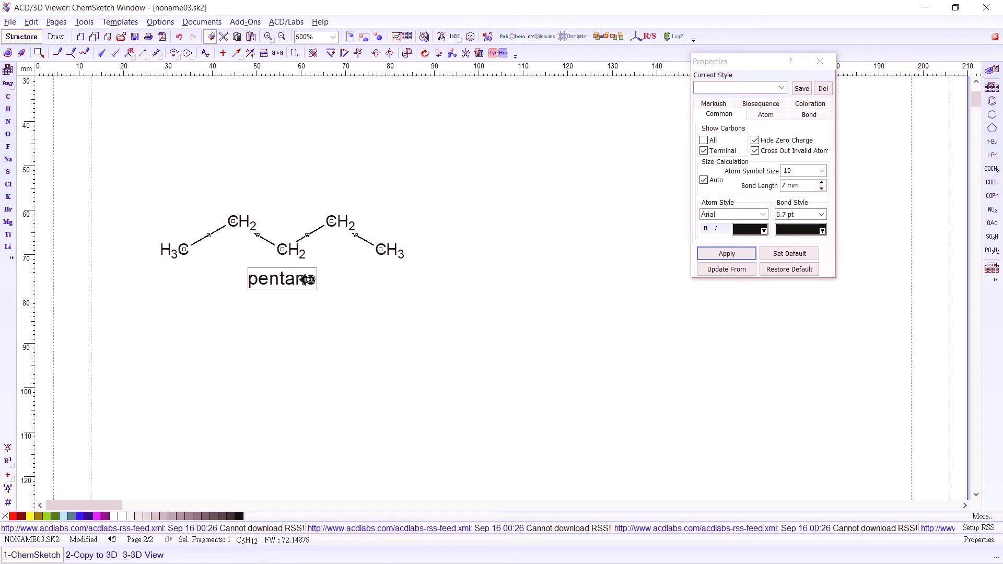
left_click(282, 279)
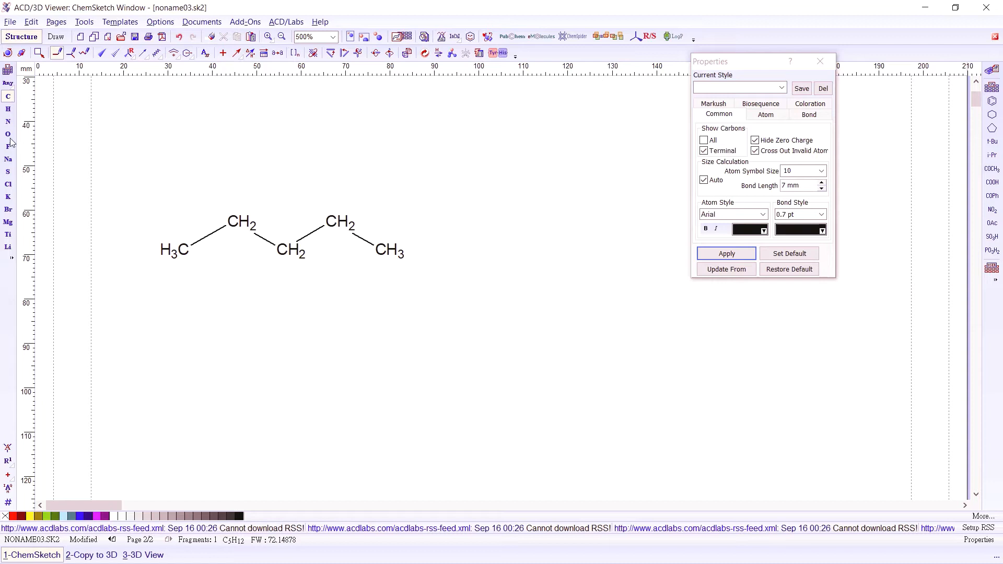
mouse_move(9, 134)
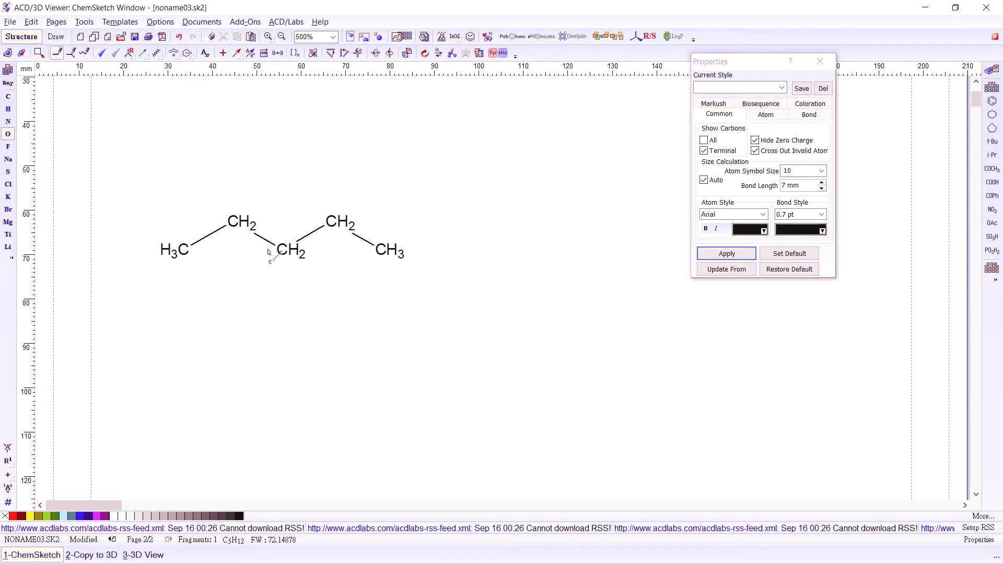
Click the right-hand CH3 with O to make it OH, giving butan-1-ol.
left_click(388, 250)
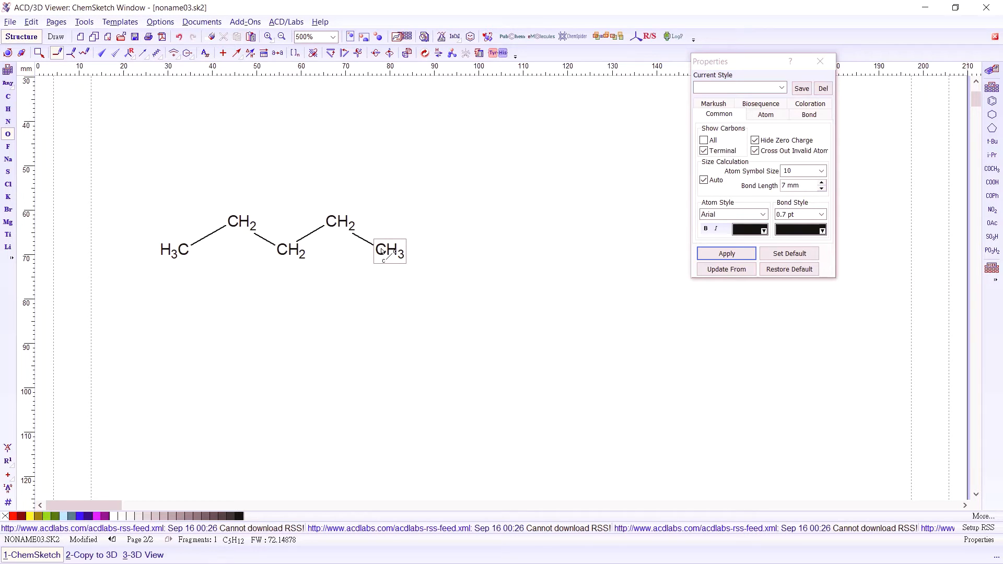
left_click(389, 249)
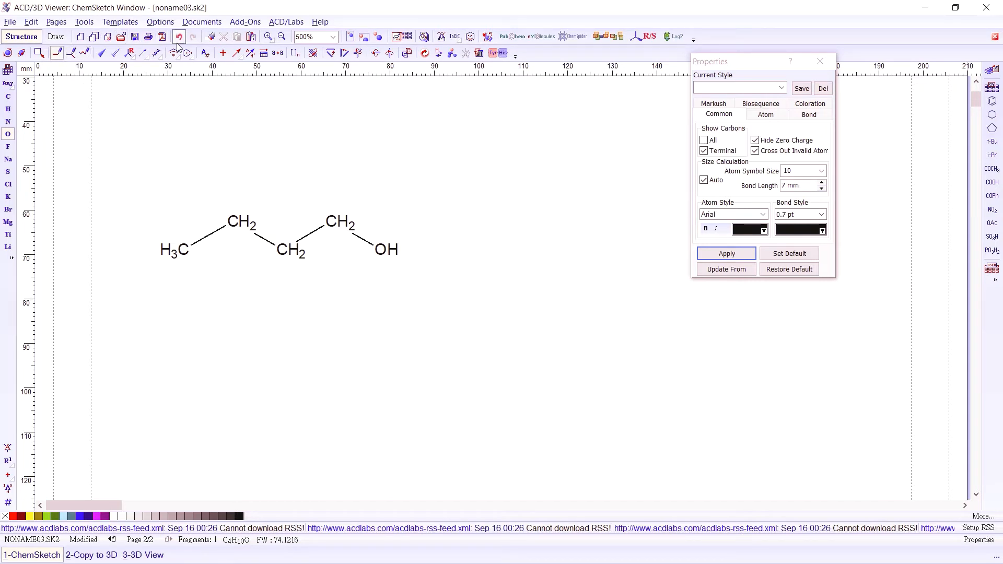
Undo the replacement and bond an OH beside the end carbon, making pentan-1-ol.
left_click(387, 249)
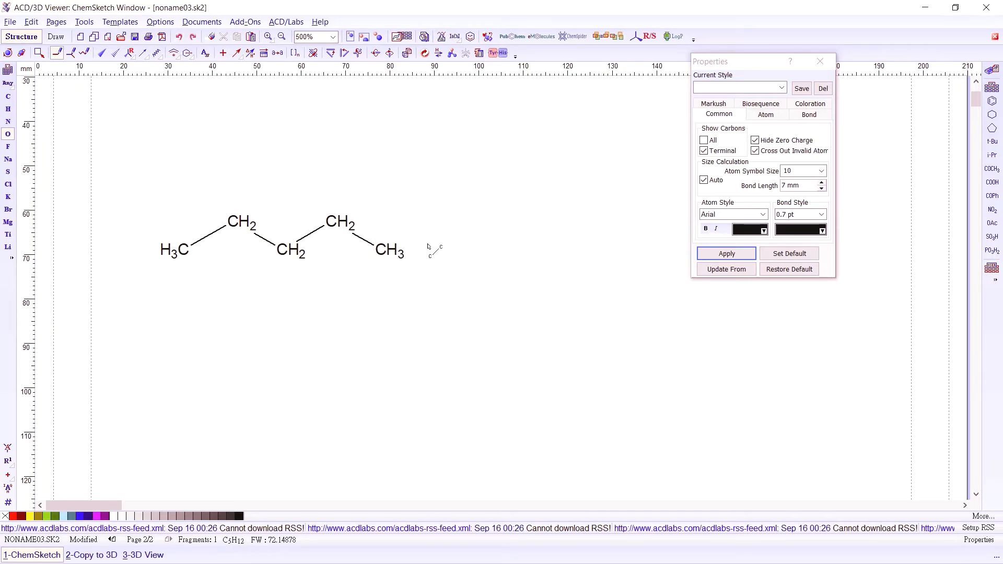
left_click(435, 248)
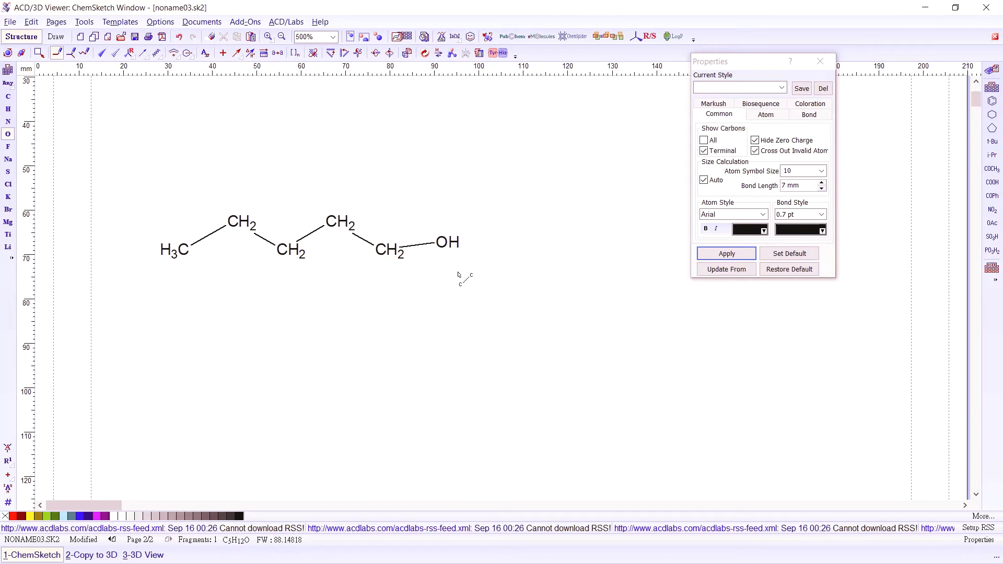
mouse_move(451, 320)
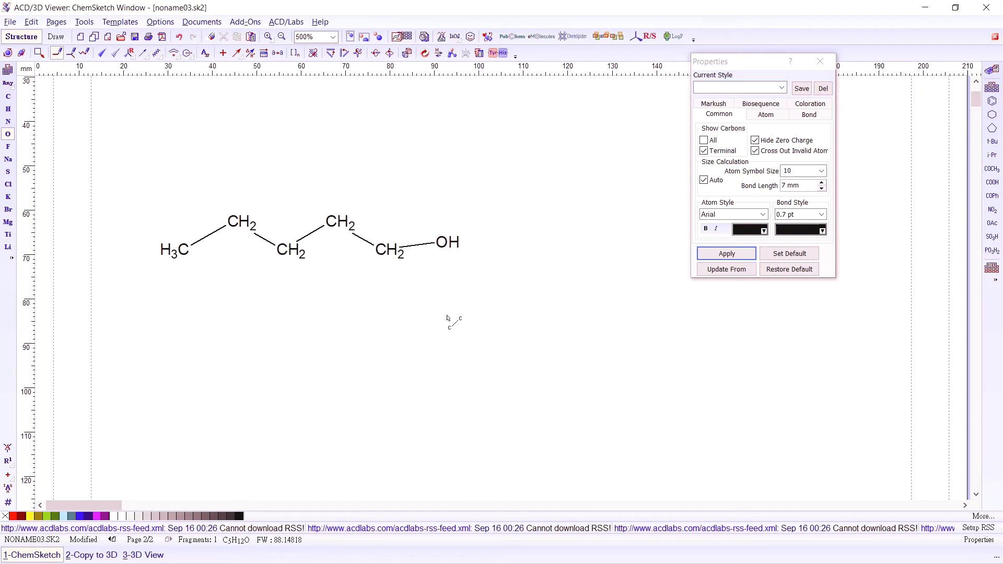
mouse_move(355, 285)
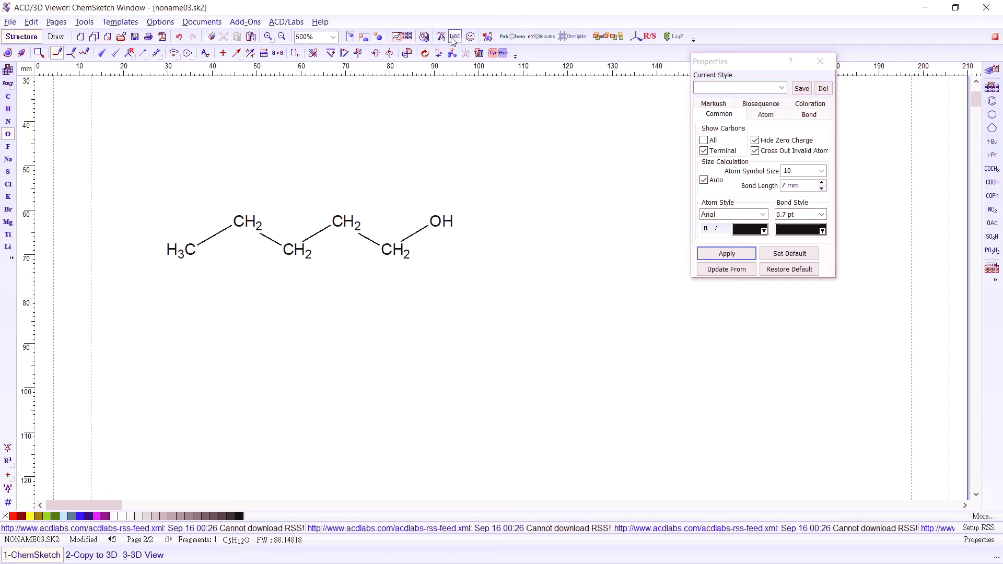
mouse_move(439, 36)
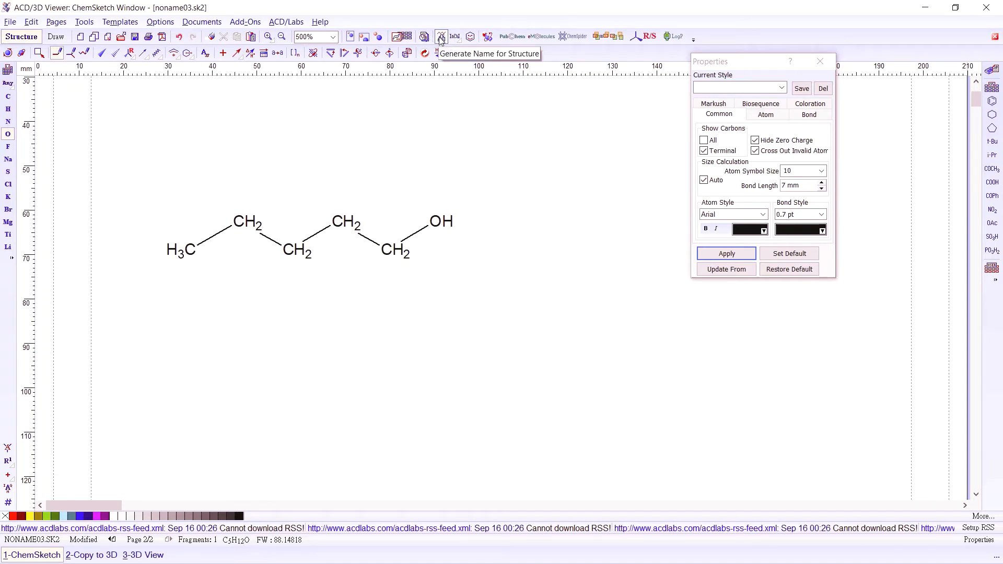
Generate a name for the tidied pentan-1-ol structure.
left_click(440, 36)
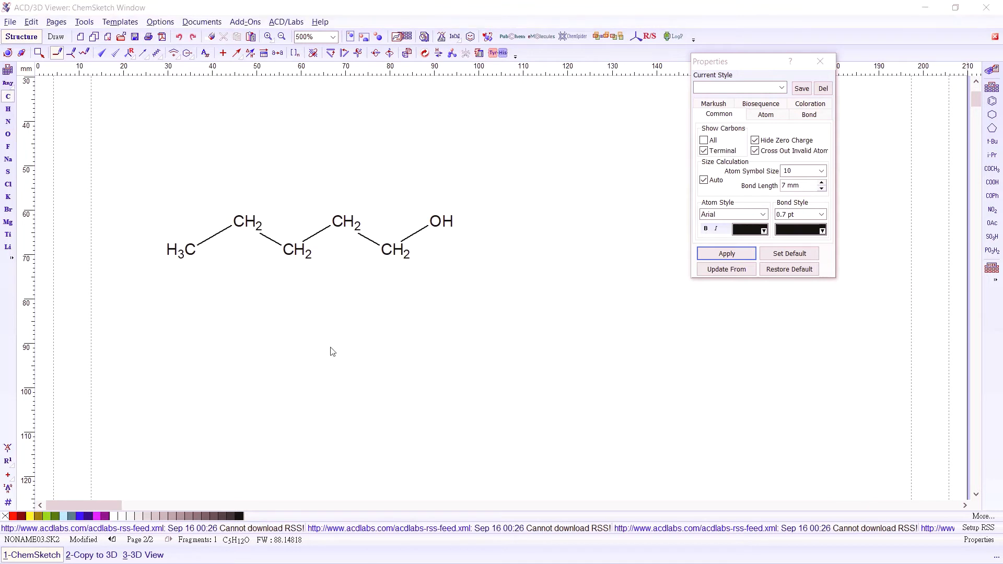
mouse_move(378, 297)
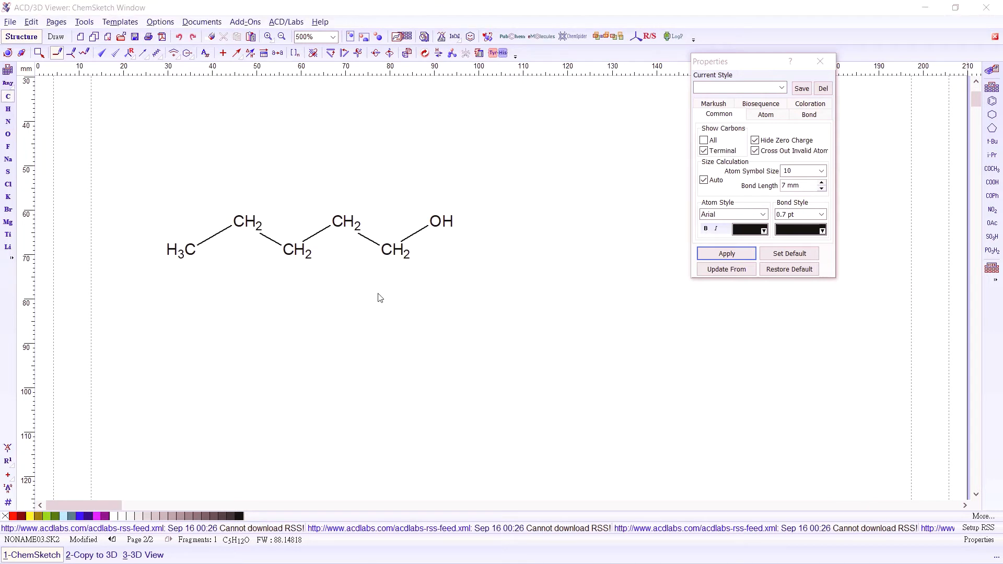
mouse_move(376, 294)
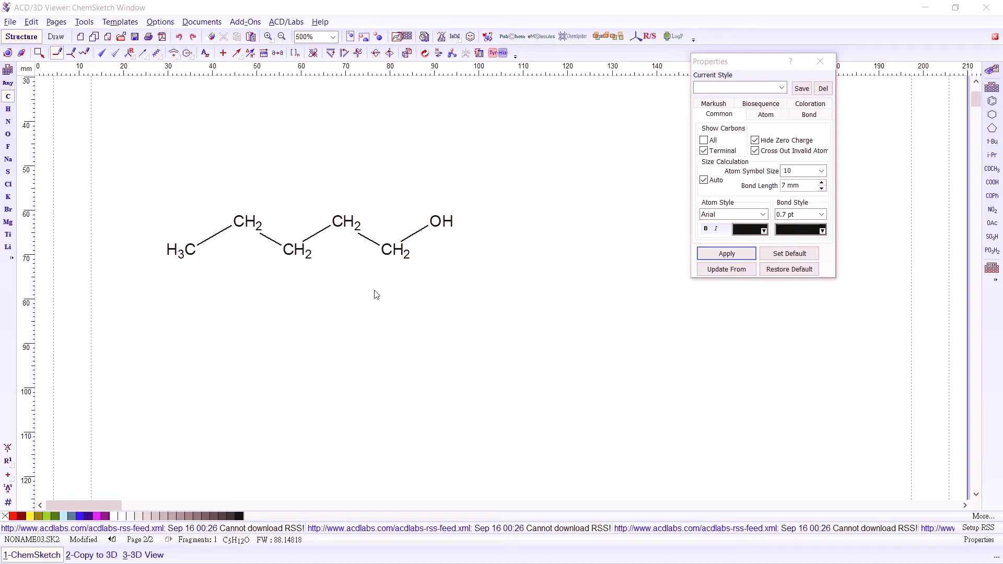
mouse_move(376, 248)
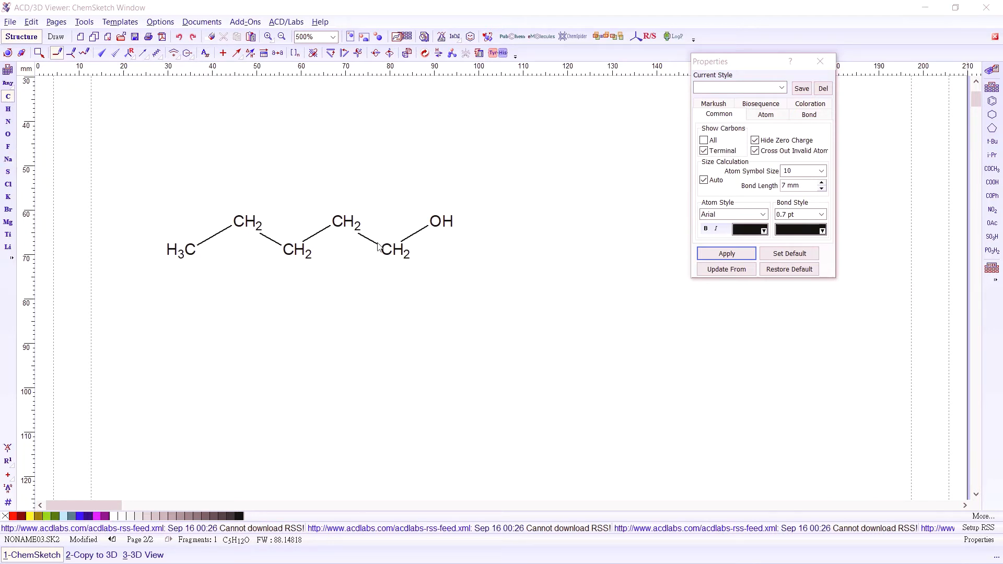
mouse_move(393, 259)
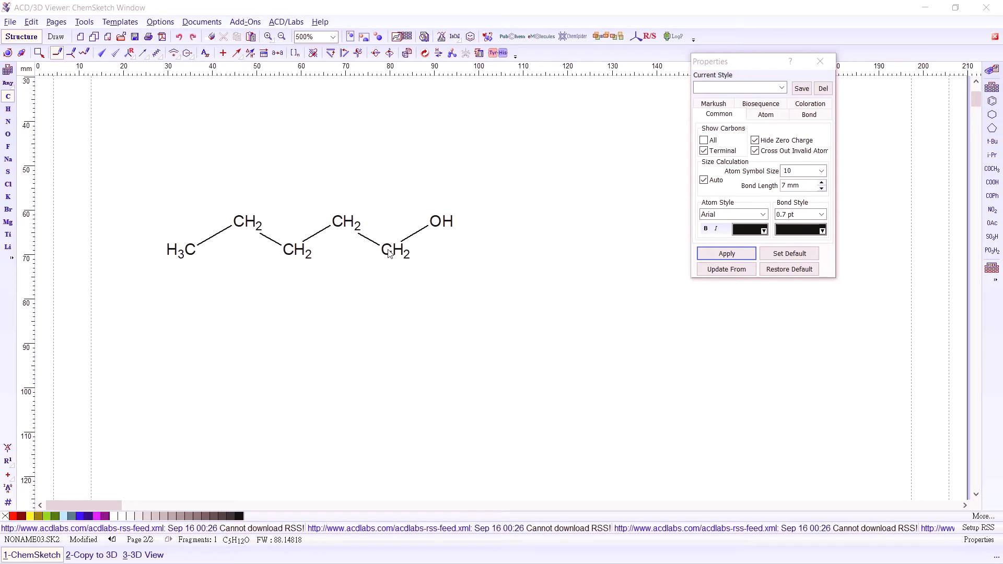
Make the terminal C–O bond a double bond, forming pentanal.
left_click(395, 251)
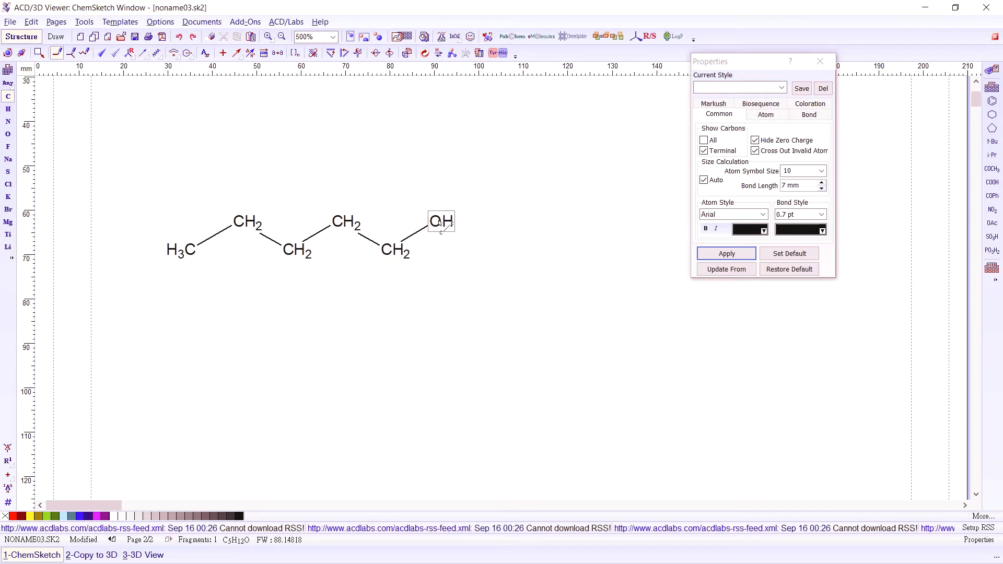
left_click(440, 220)
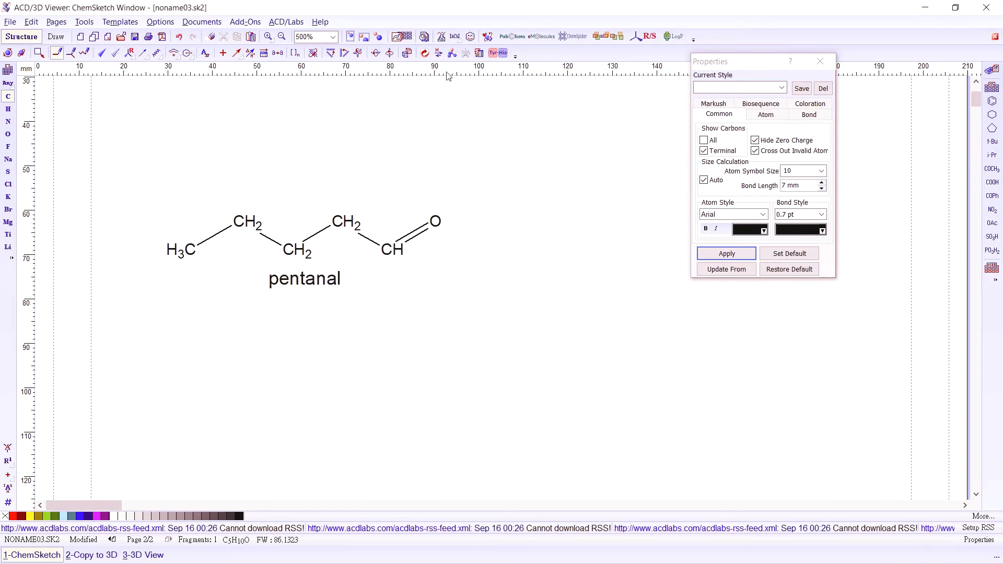
mouse_move(448, 76)
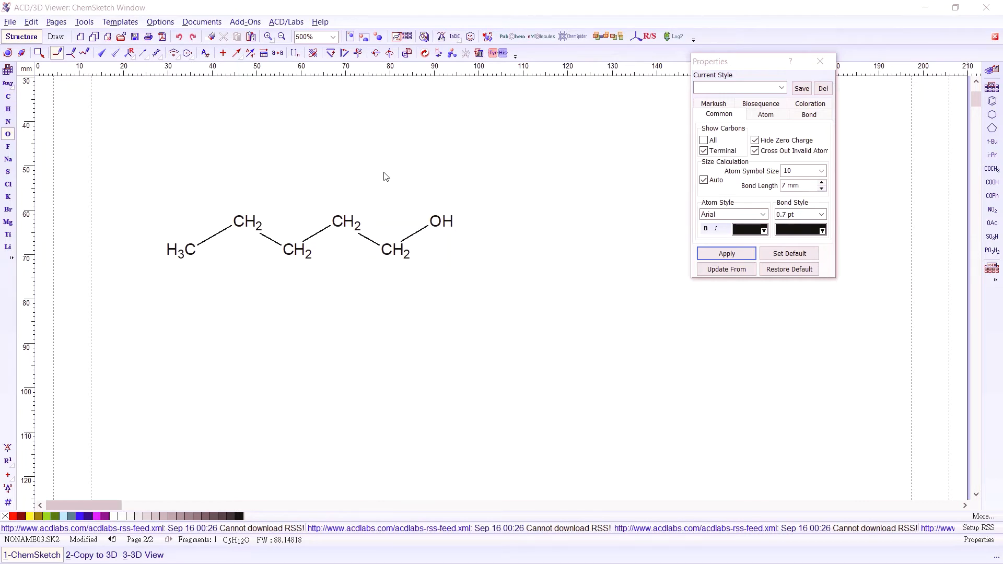
mouse_move(357, 125)
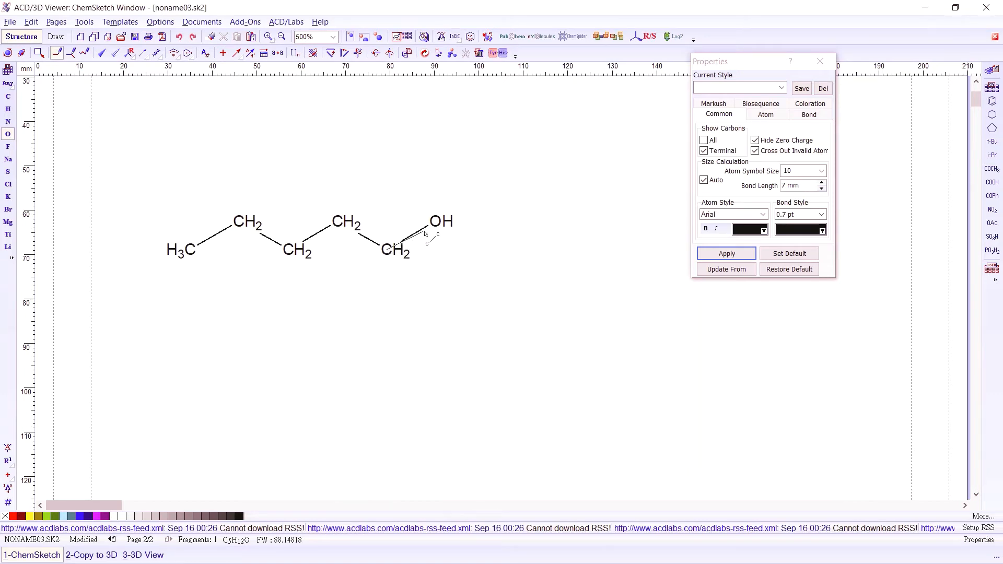
Double the chain-end C–O bond to restore the pentanal aldehyde.
left_click(440, 222)
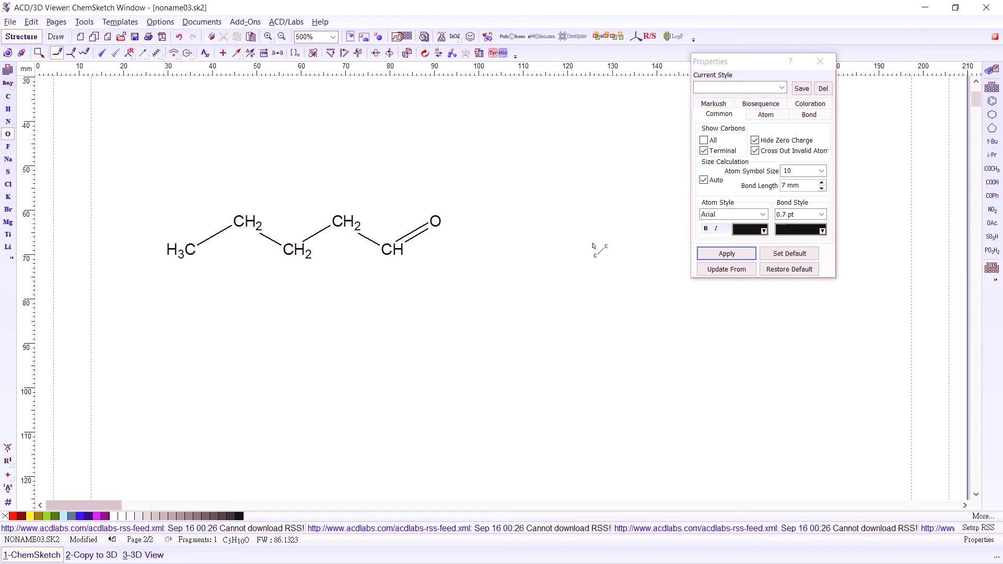
mouse_move(585, 232)
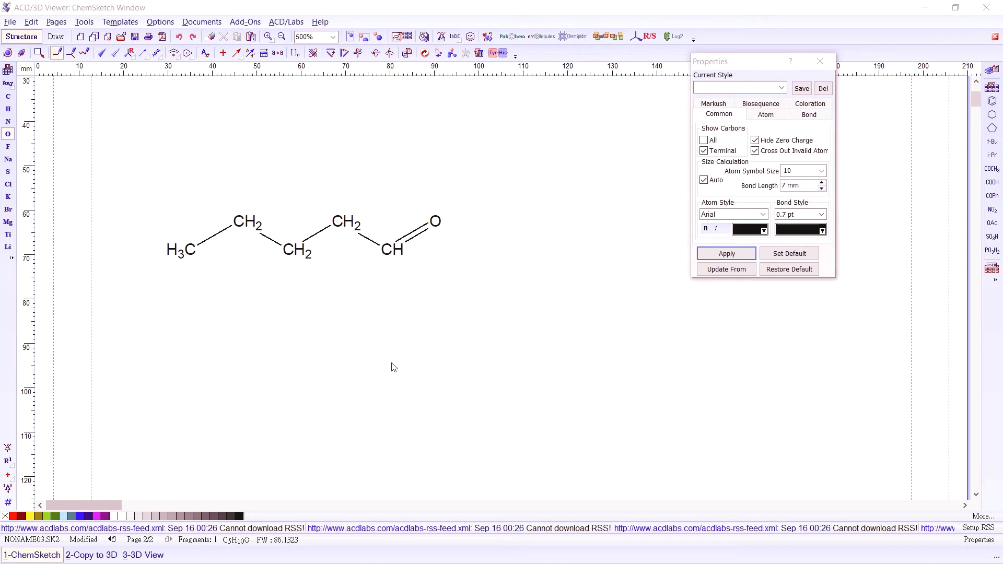
mouse_move(33, 148)
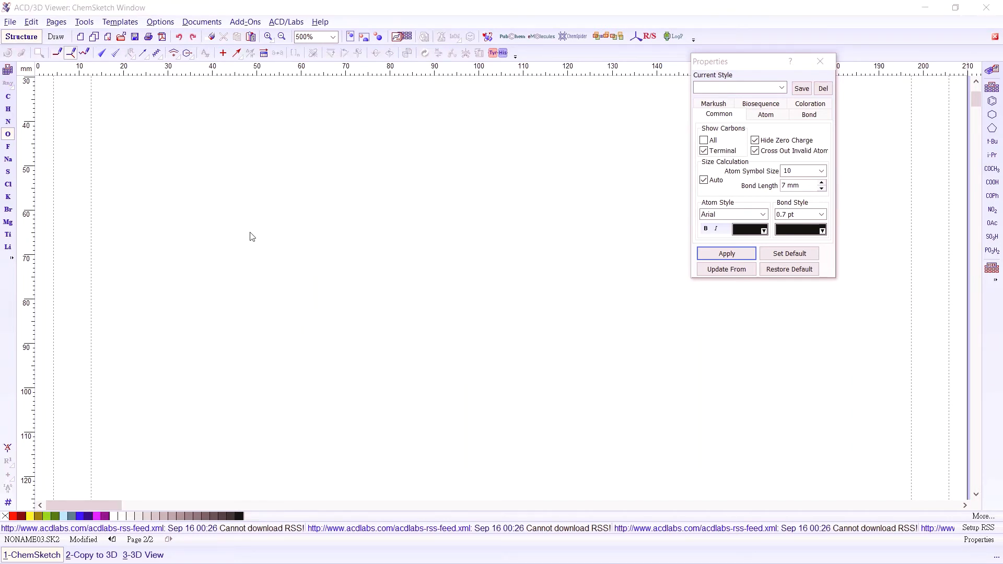
mouse_move(232, 226)
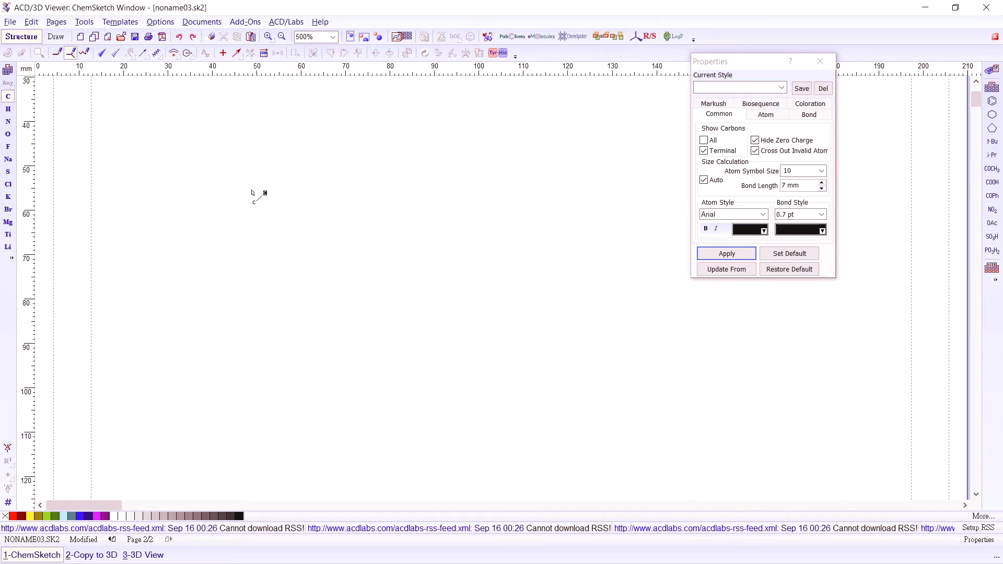
Pick the carbon tool to draw a fresh pentane chain (C5H12).
left_click(8, 97)
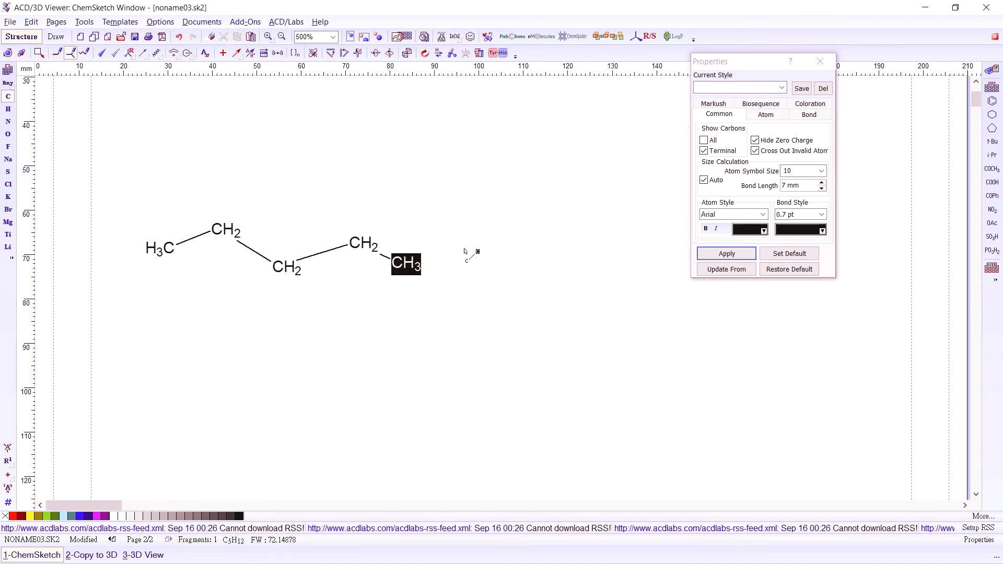
mouse_move(477, 205)
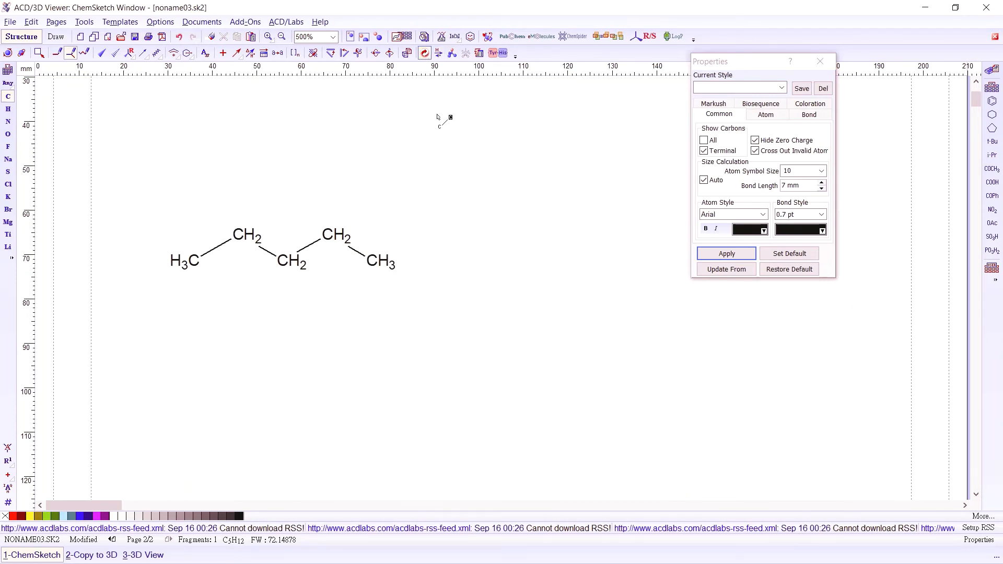
mouse_move(368, 211)
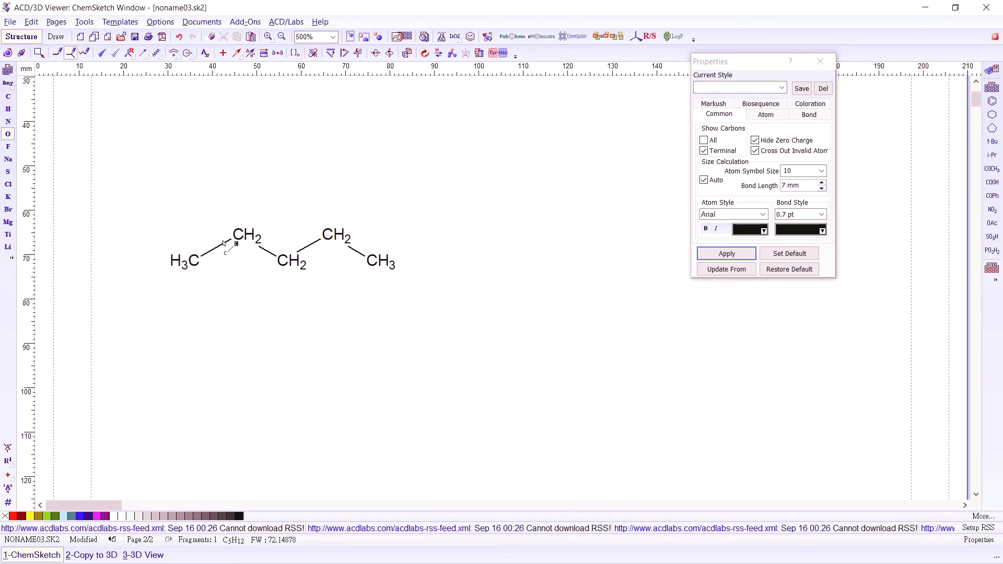
Add an OH branch on the second carbon, giving a C5H12O secondary alcohol.
left_click(246, 237)
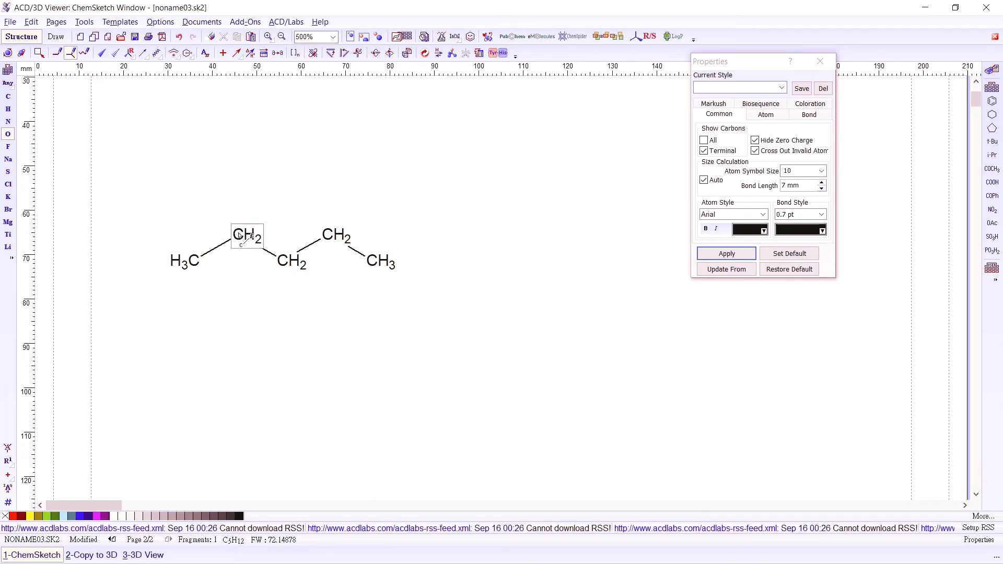
left_click(246, 235)
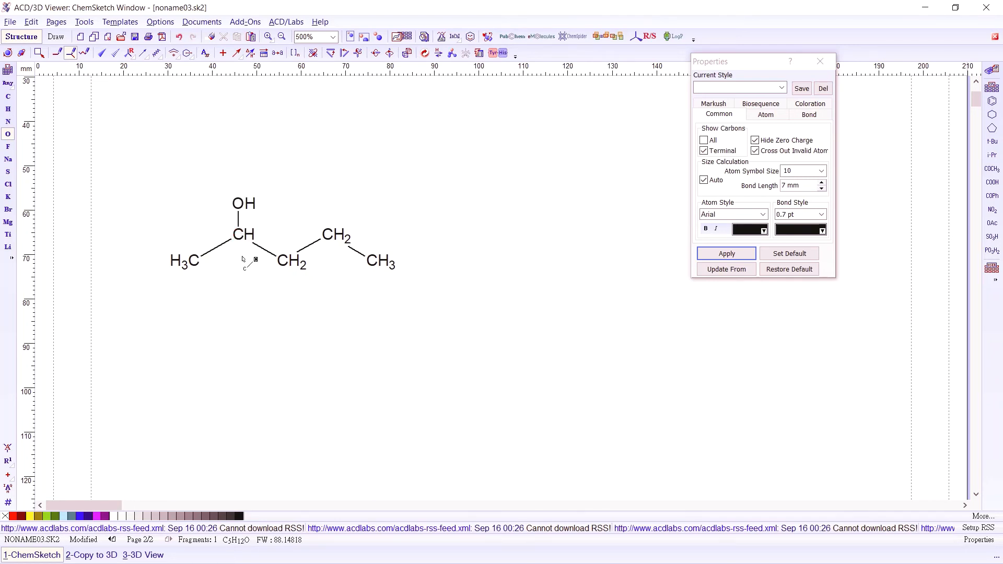
left_click(241, 234)
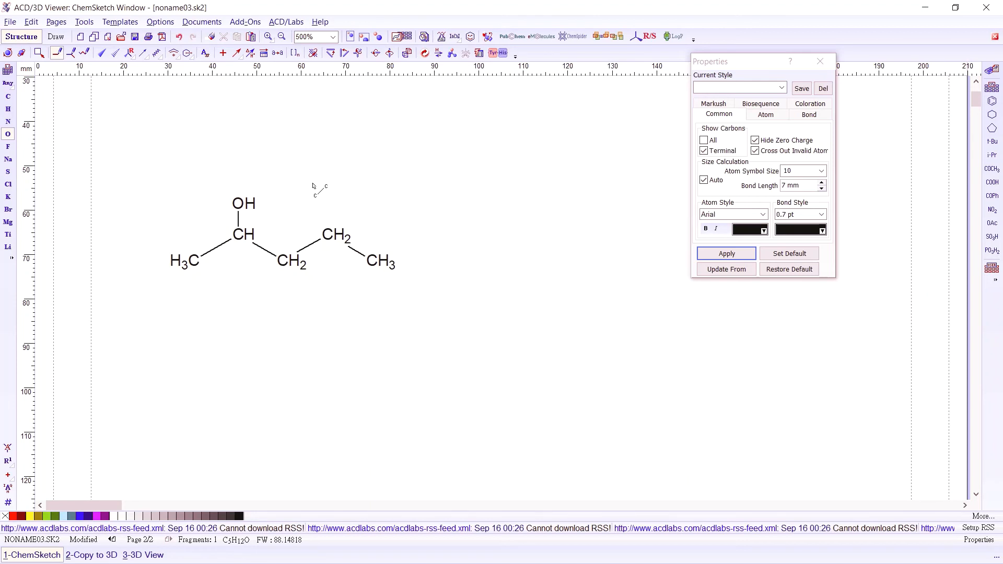
mouse_move(38, 141)
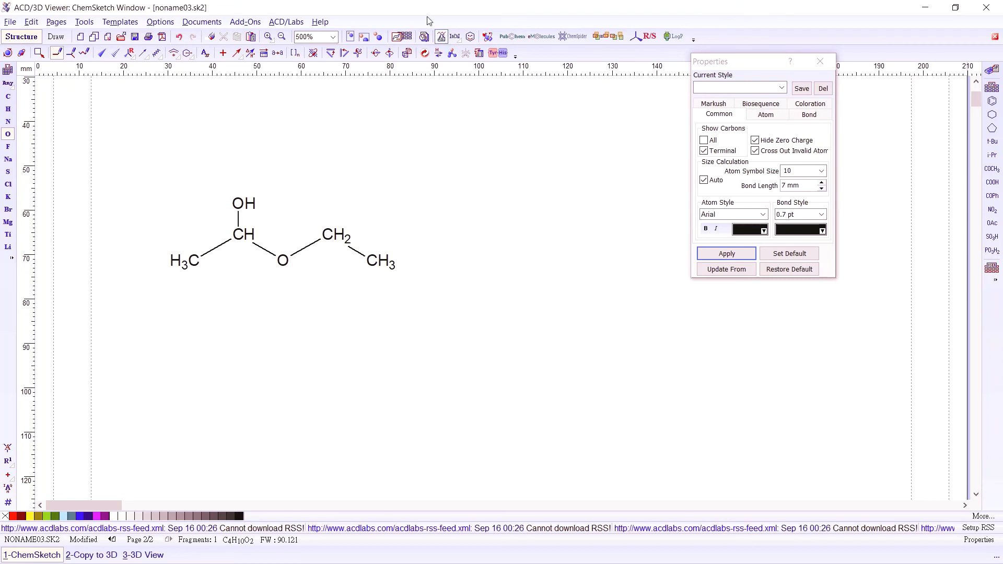
mouse_move(374, 330)
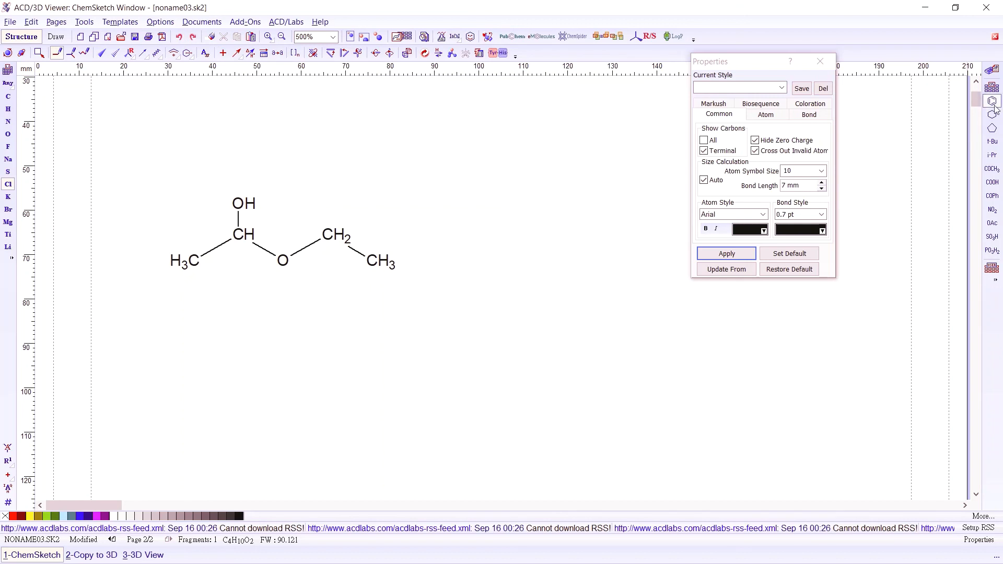
mouse_move(994, 100)
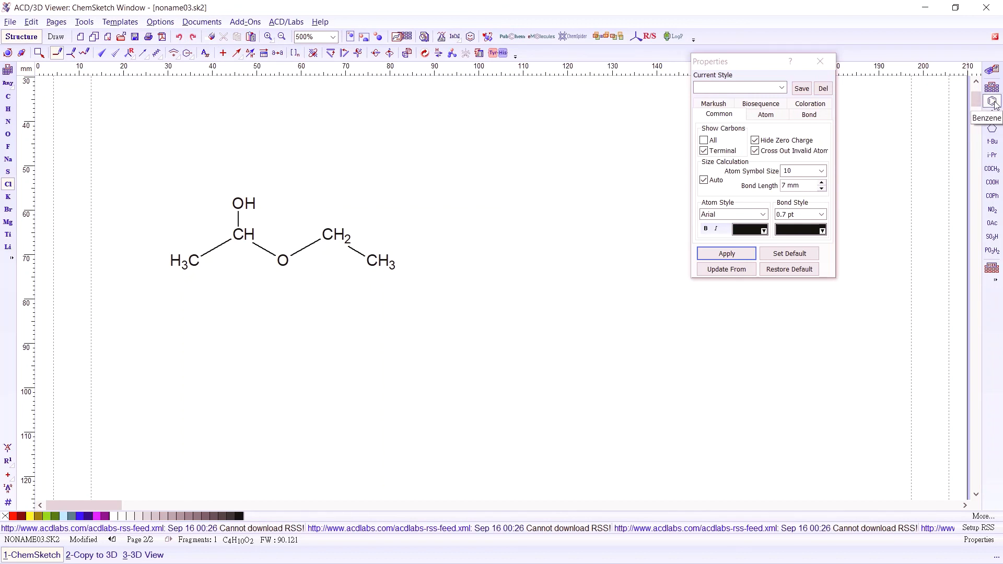
mouse_move(994, 100)
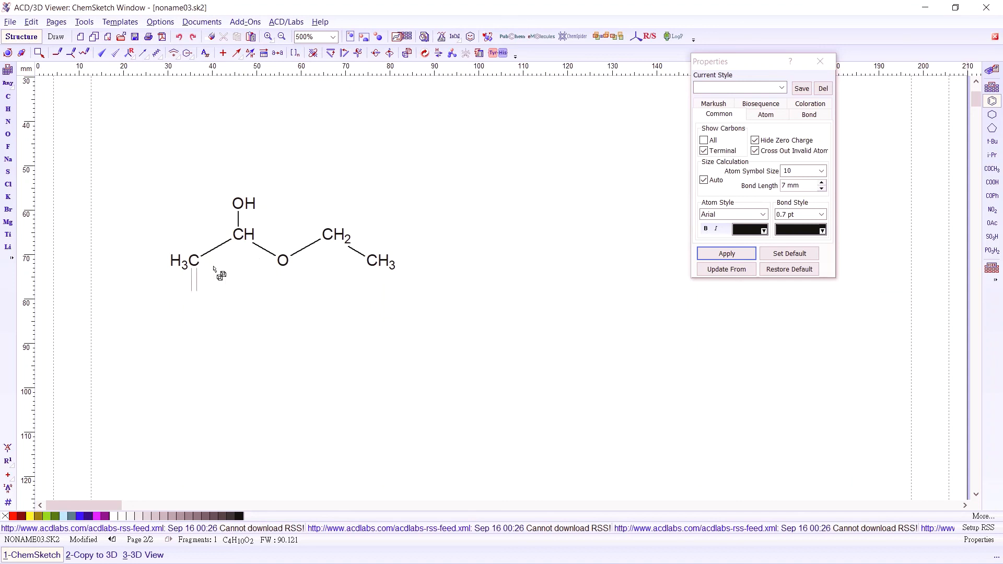
Attach a benzene ring to the H3C carbon at the chain's left end.
left_click(192, 272)
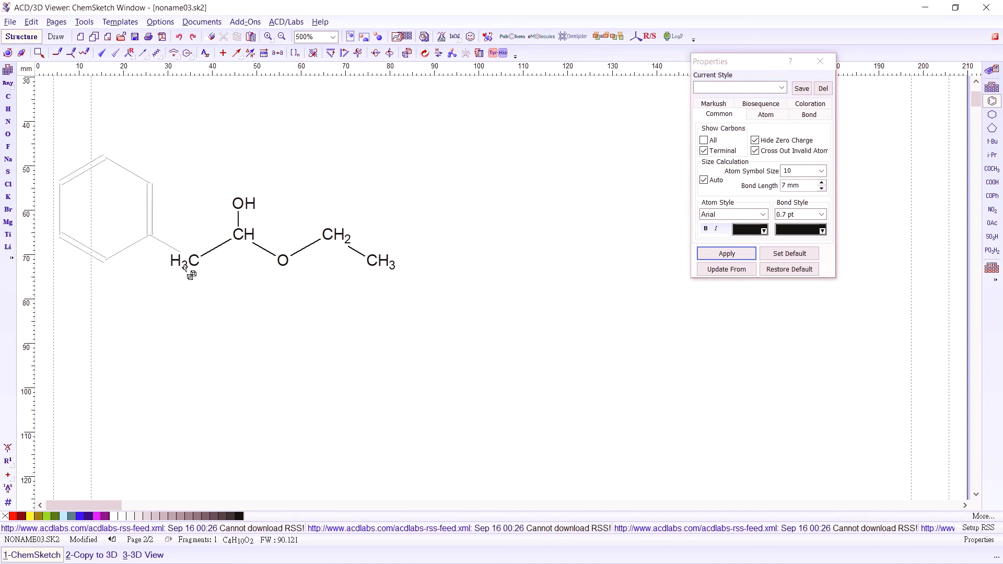